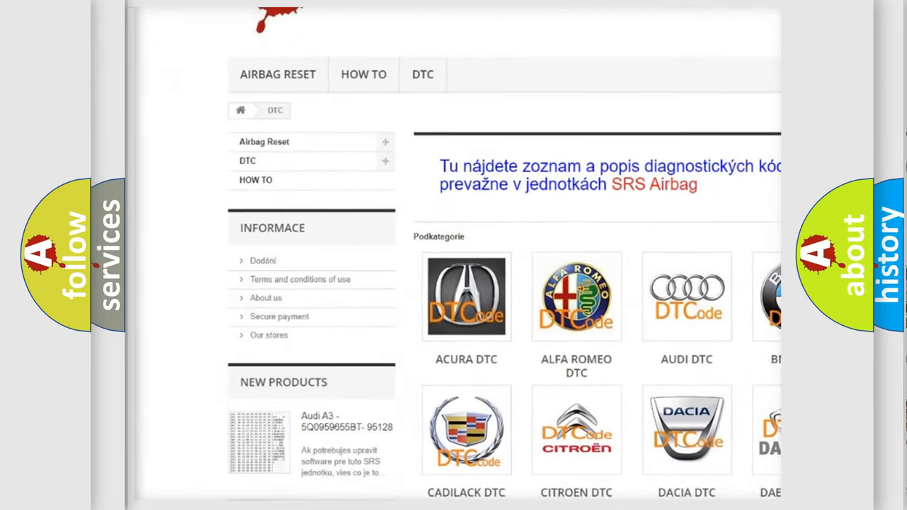
scroll(down, 3)
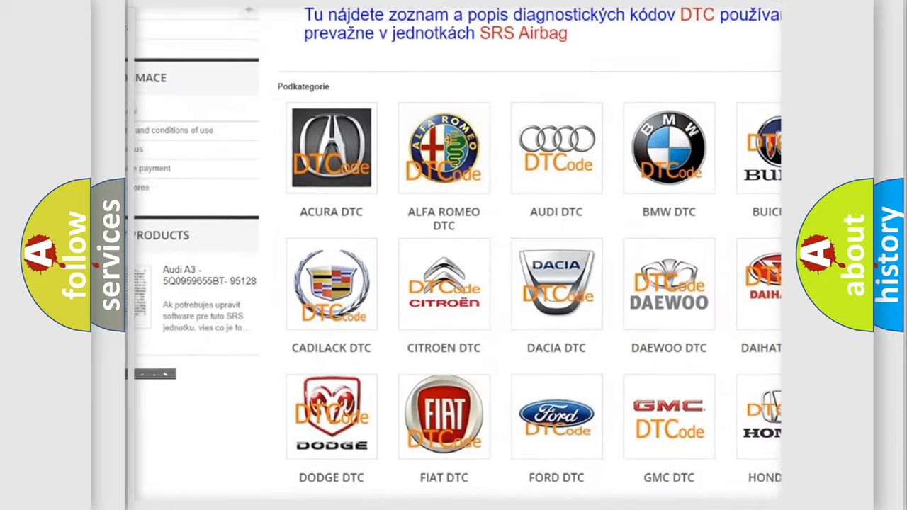
scroll(down, 3)
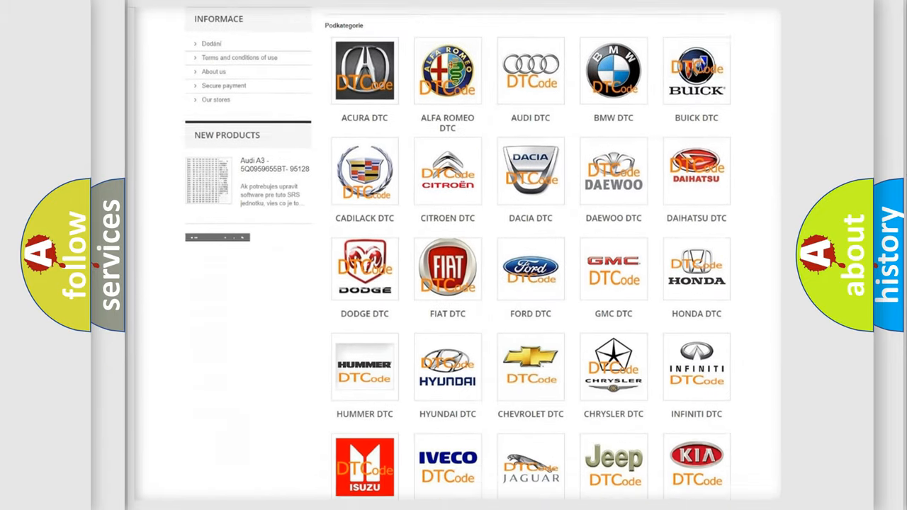
scroll(down, 3)
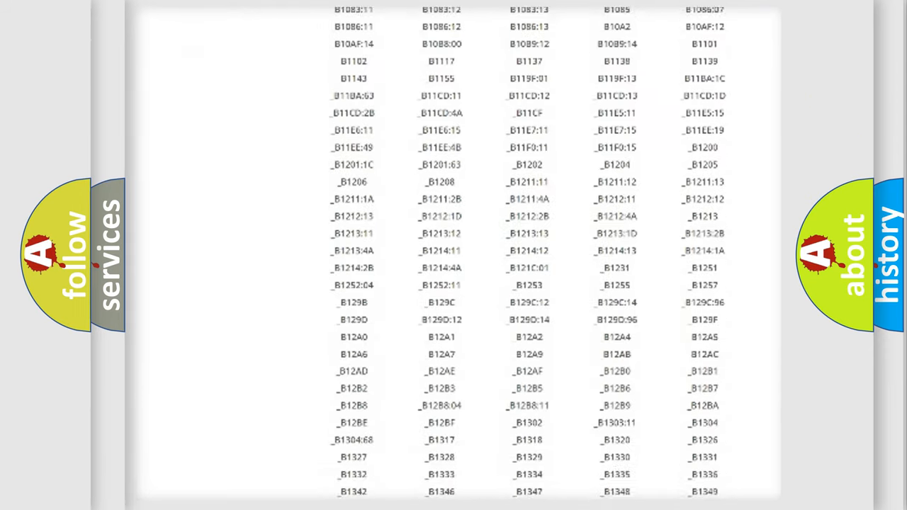
scroll(down, 3)
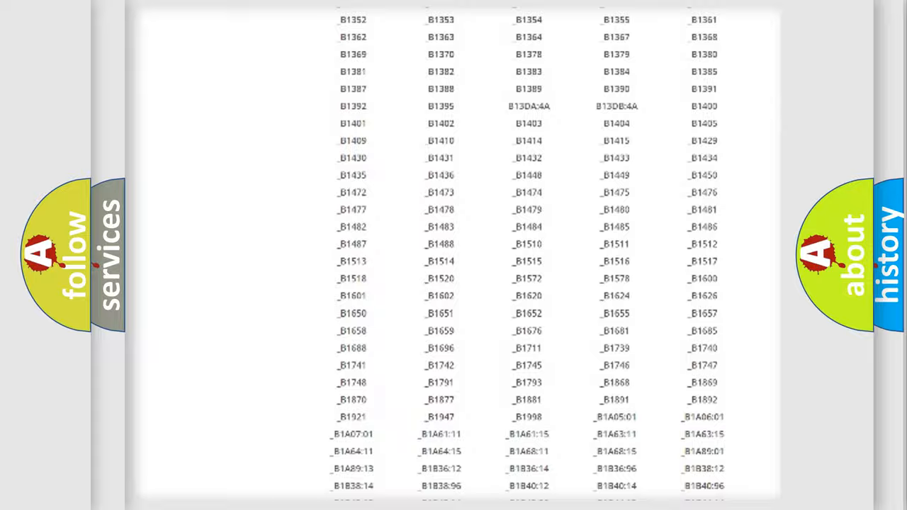